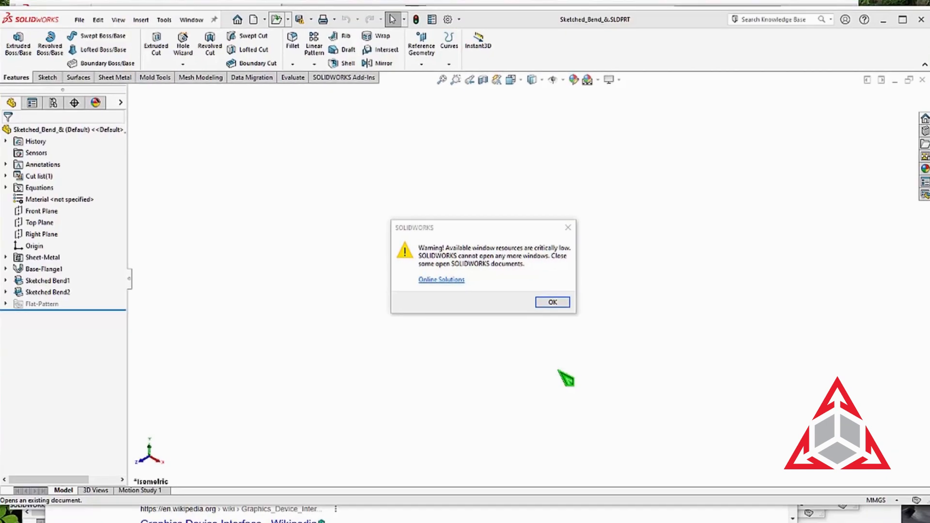
pyautogui.moveTo(574, 377)
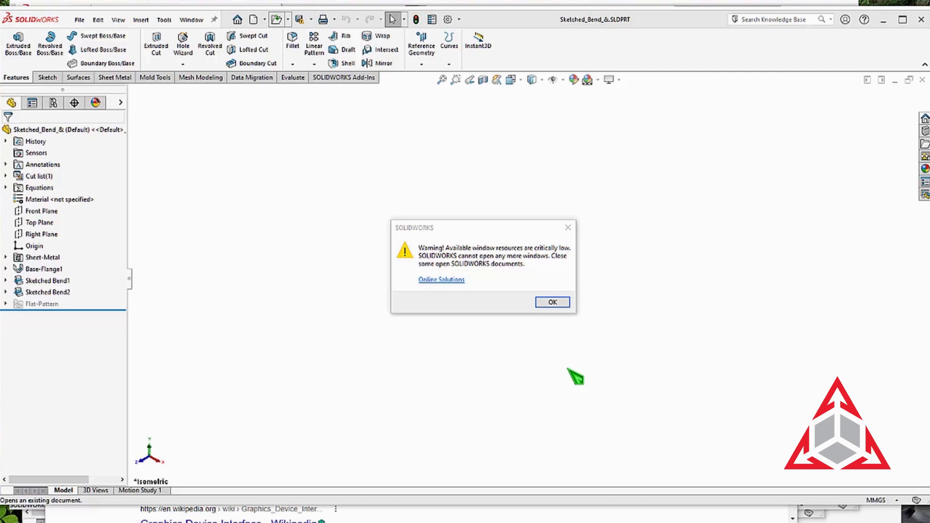
# - Dismiss the SOLIDWORKS critically low window resources warning with OK
pyautogui.click(552, 302)
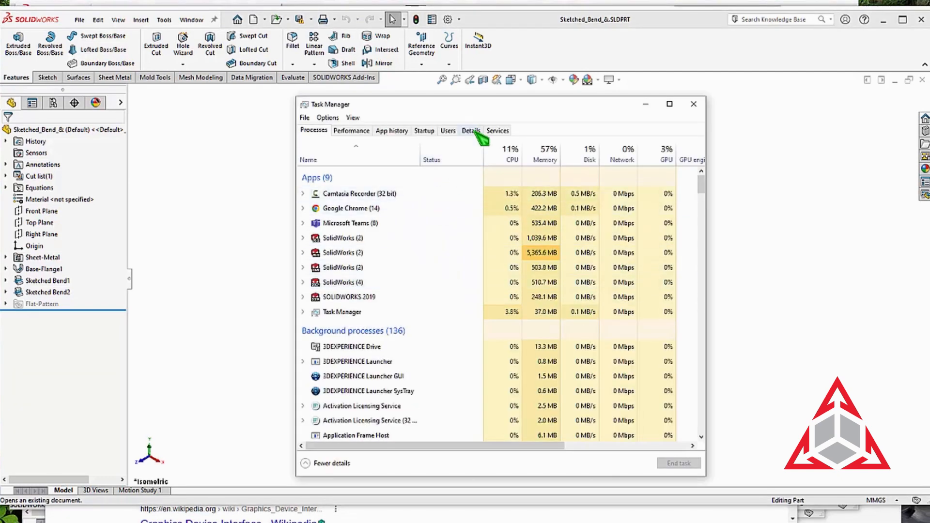
# - Switch Task Manager to the Details tab listing the SLDWORKS.exe processes
pyautogui.click(470, 130)
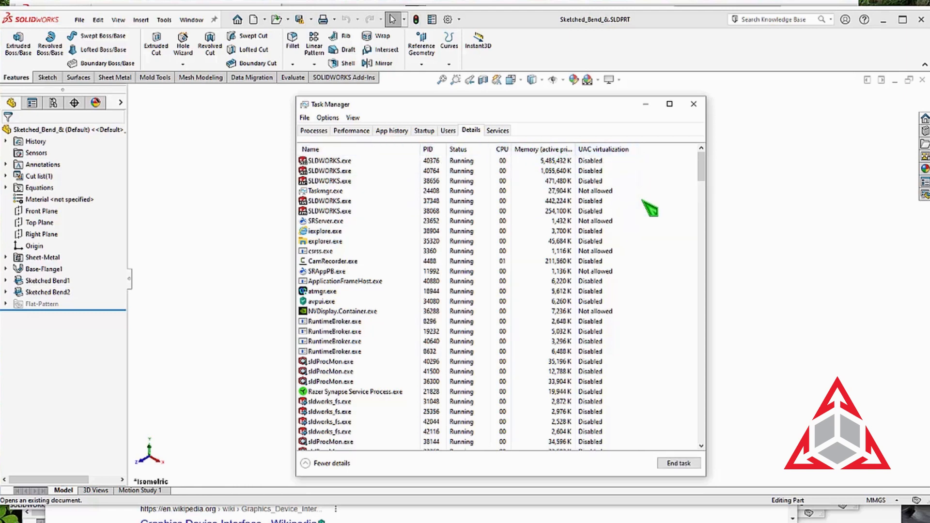
pyautogui.moveTo(543, 148)
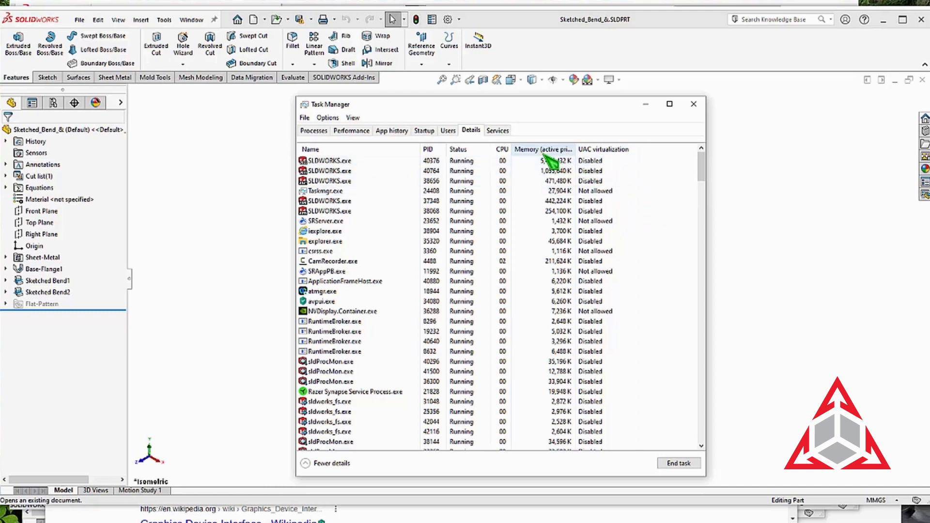
# - Add the GDI objects column to the Task Manager Details table via Select columns
pyautogui.rightClick(543, 149)
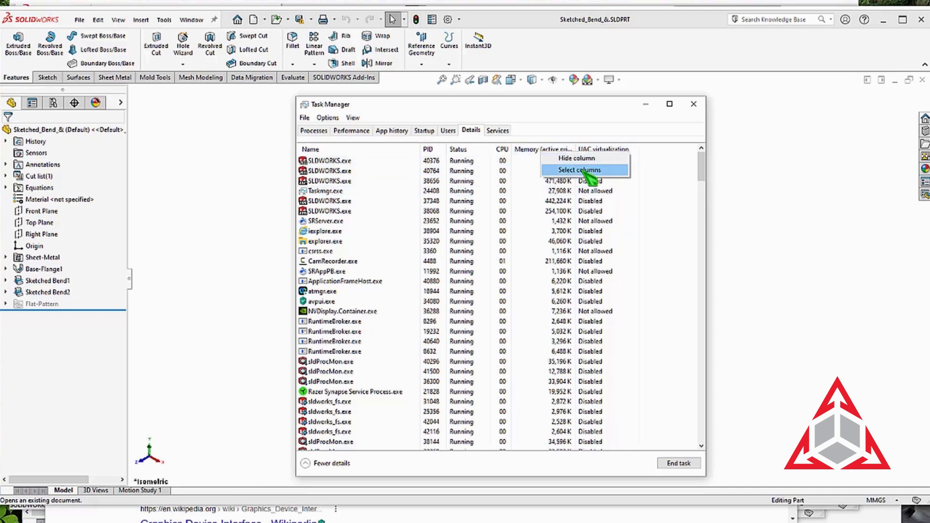
pyautogui.click(577, 170)
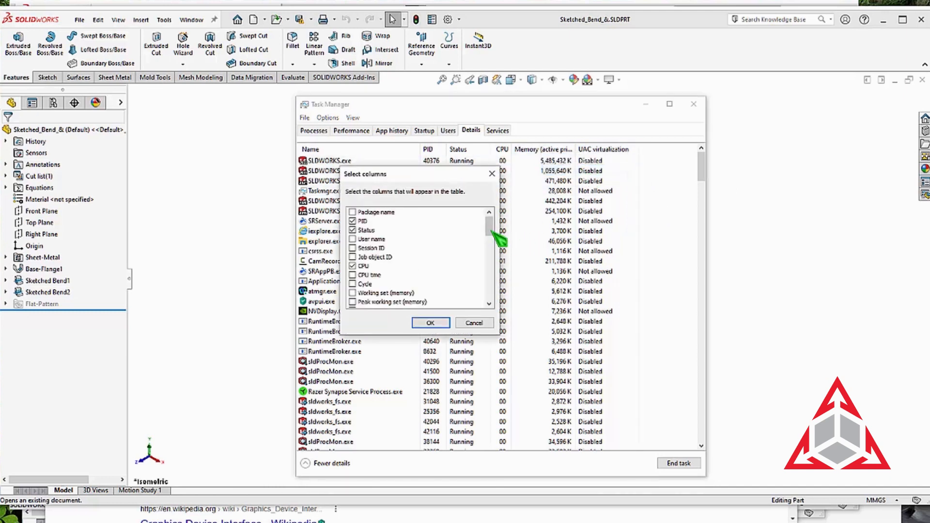
pyautogui.scroll(-3)
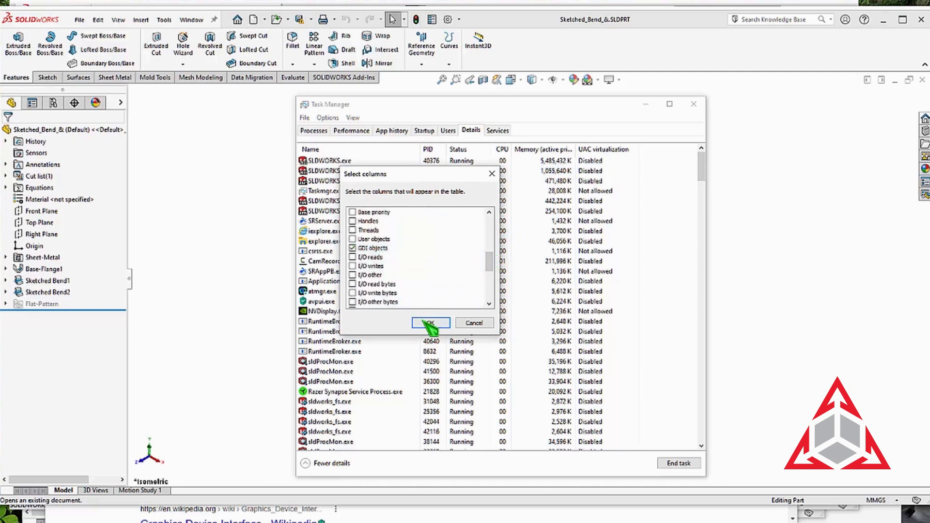
pyautogui.click(430, 323)
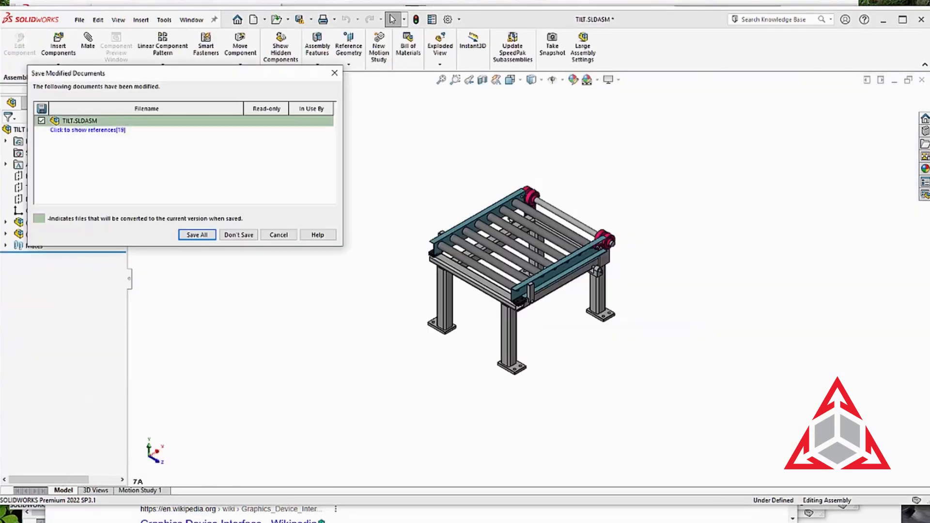
# - Answer the Save Modified Documents prompt to close TILT.SLDASM, leaving Compound Vise open
pyautogui.click(237, 235)
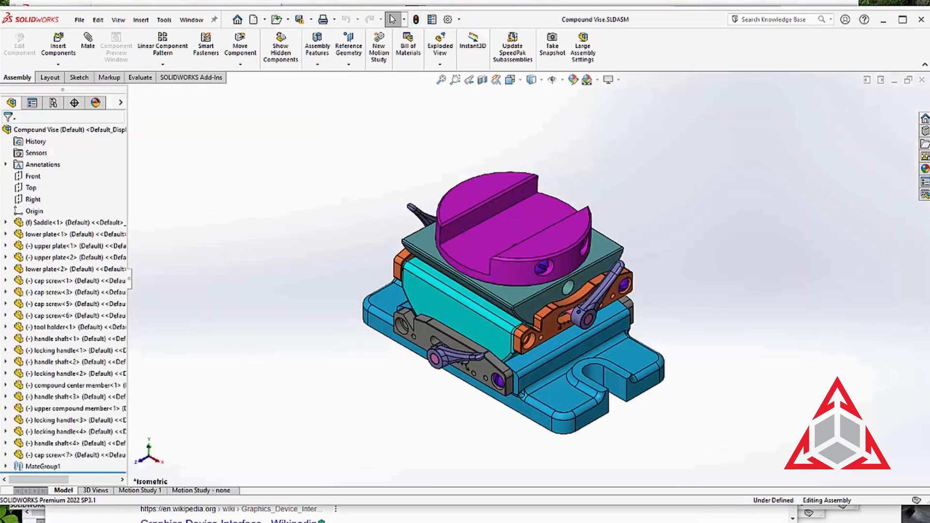